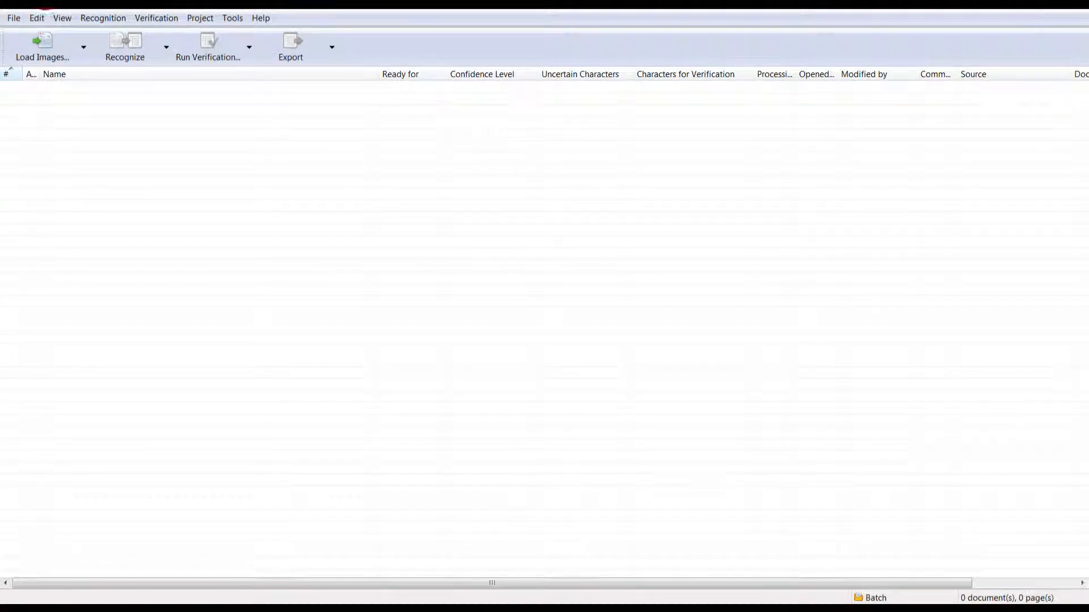
{"action": "mouse_move", "coordinate": [44, 43]}
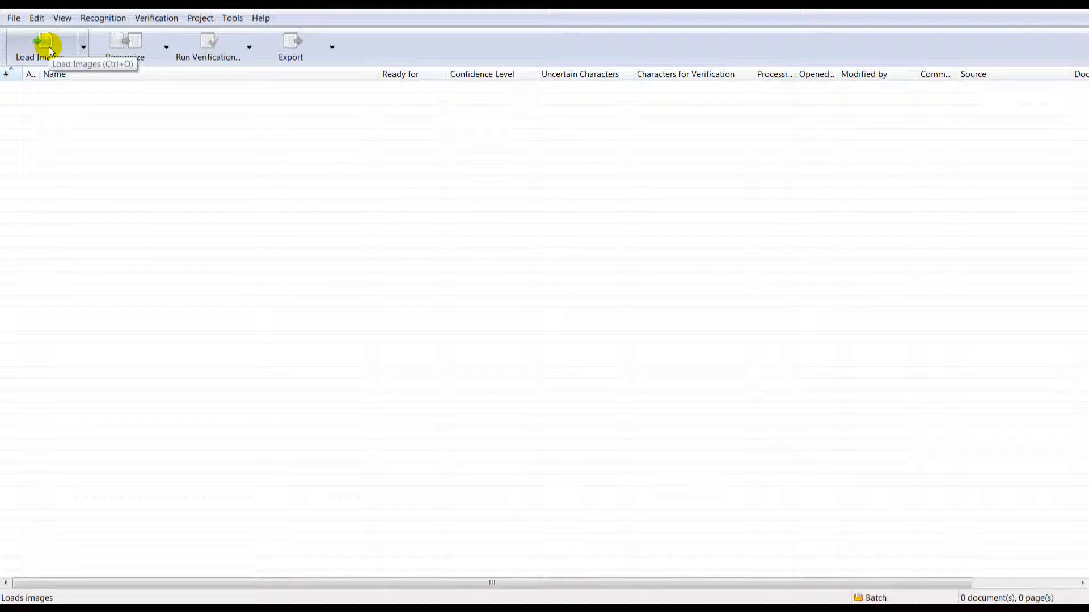
{"action": "mouse_move", "coordinate": [118, 47]}
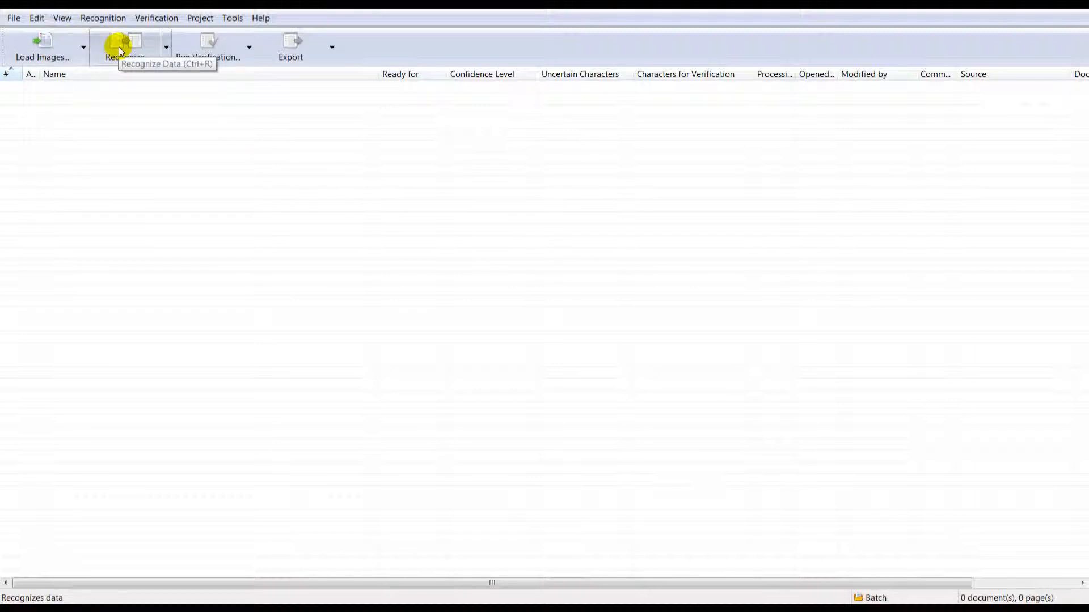
{"action": "mouse_move", "coordinate": [207, 47]}
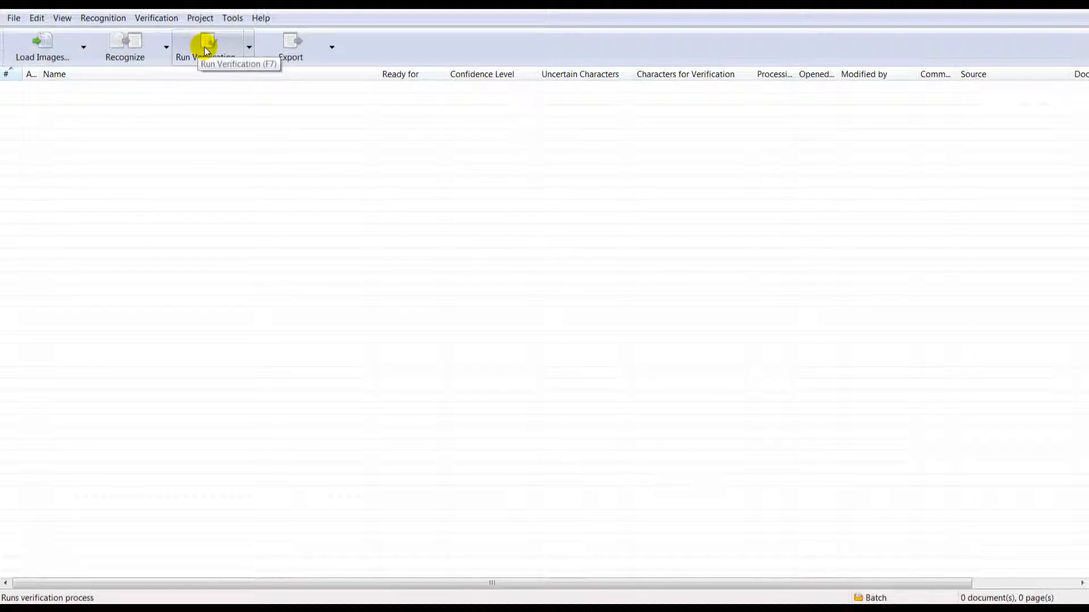
{"action": "mouse_move", "coordinate": [290, 46]}
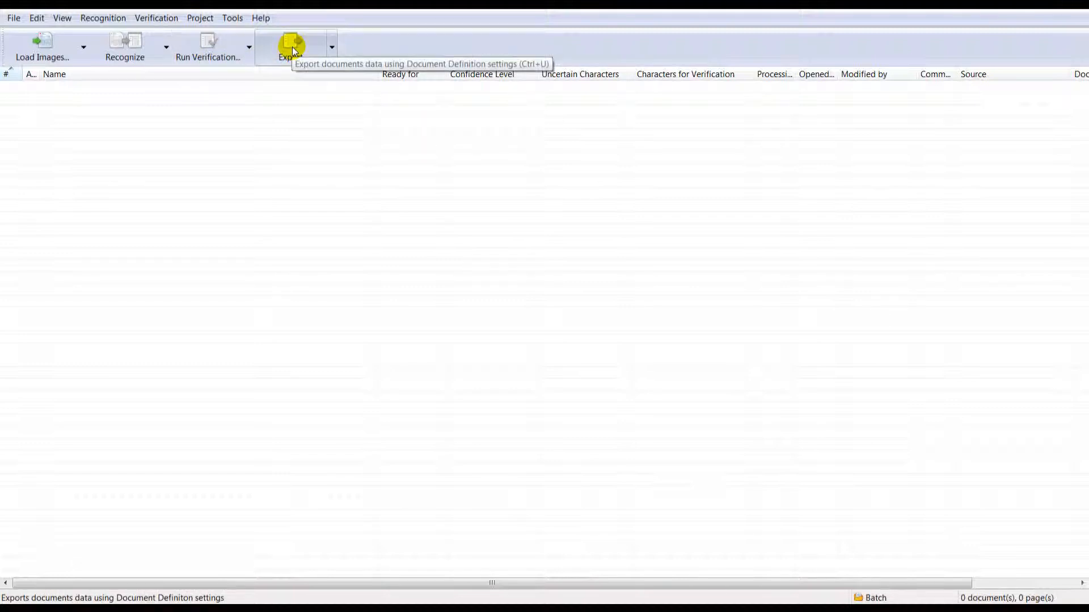
{"action": "mouse_move", "coordinate": [177, 101]}
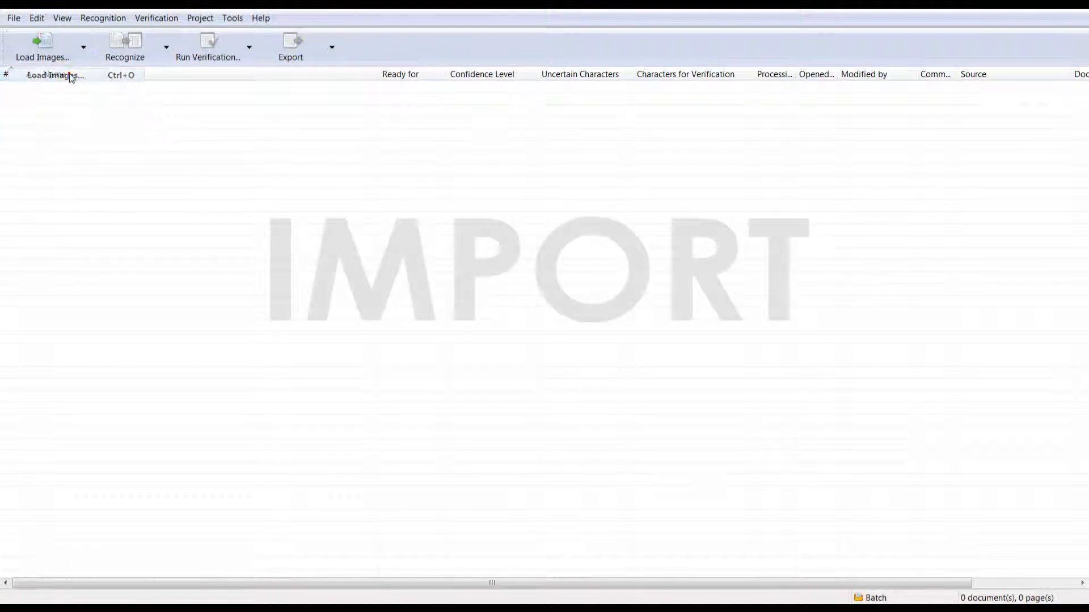
Step: Load Document001.pdf through Document004.TIF from the Image Samples folder into the batch
{"action": "left_click", "coordinate": [55, 75]}
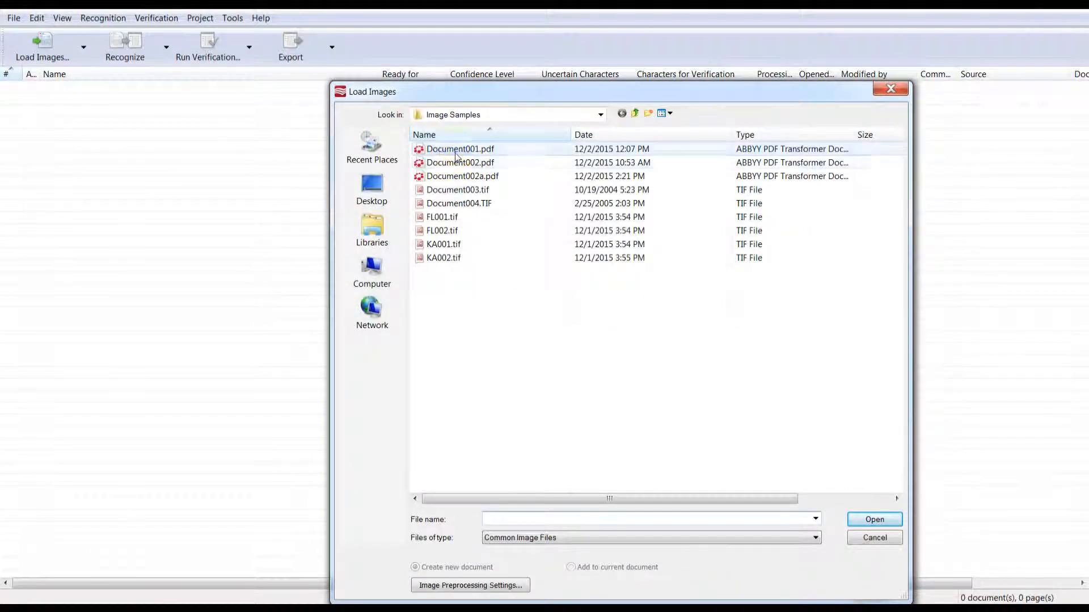
{"action": "left_click", "coordinate": [458, 203]}
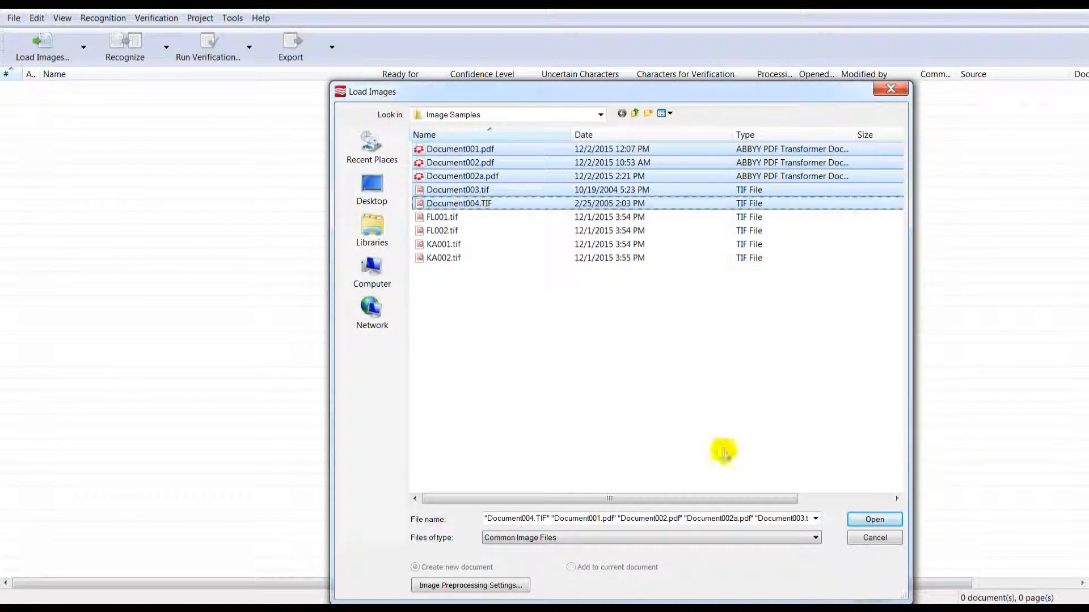
{"action": "left_click", "coordinate": [874, 519]}
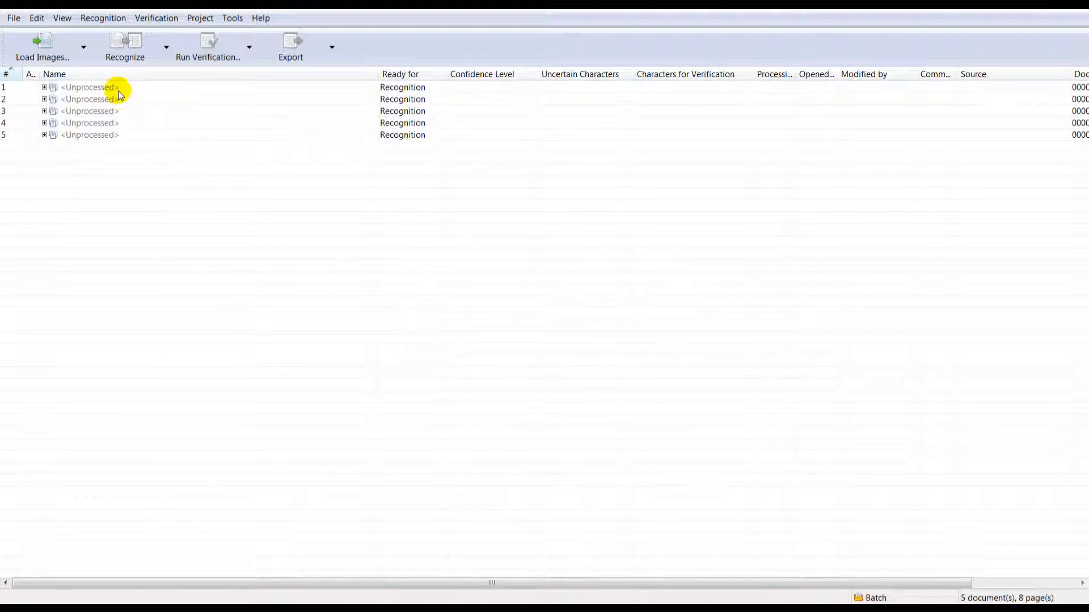
{"action": "mouse_move", "coordinate": [109, 165]}
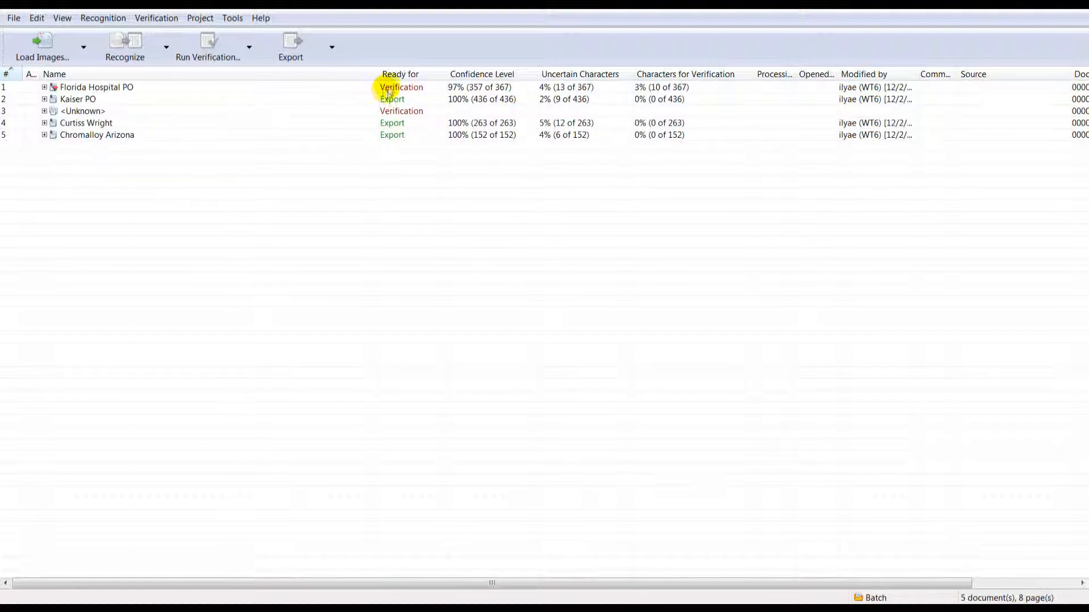
{"action": "left_click", "coordinate": [78, 99]}
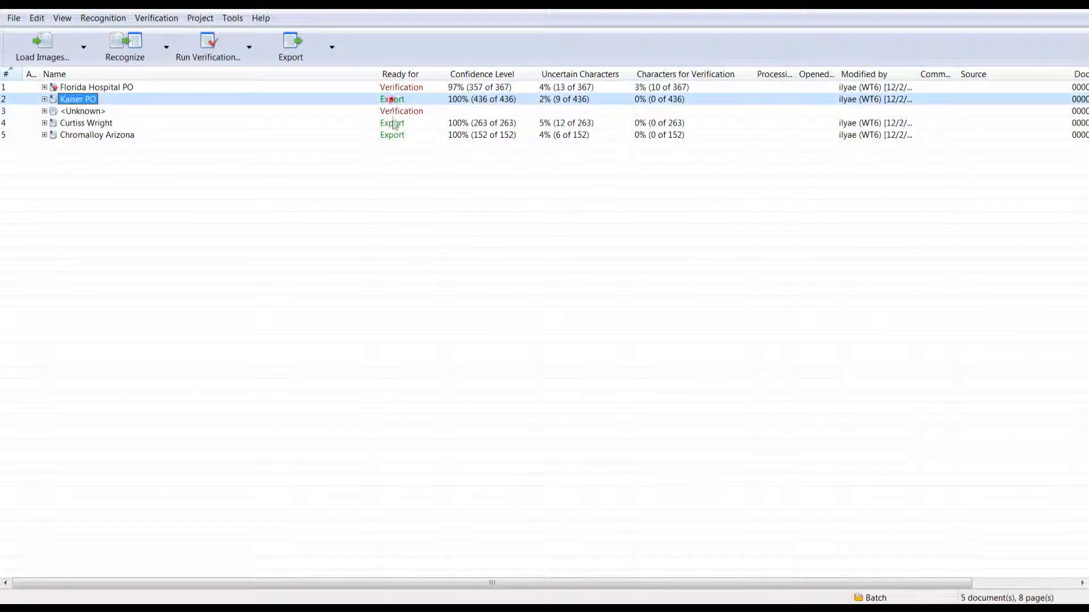
{"action": "double_click", "coordinate": [77, 99]}
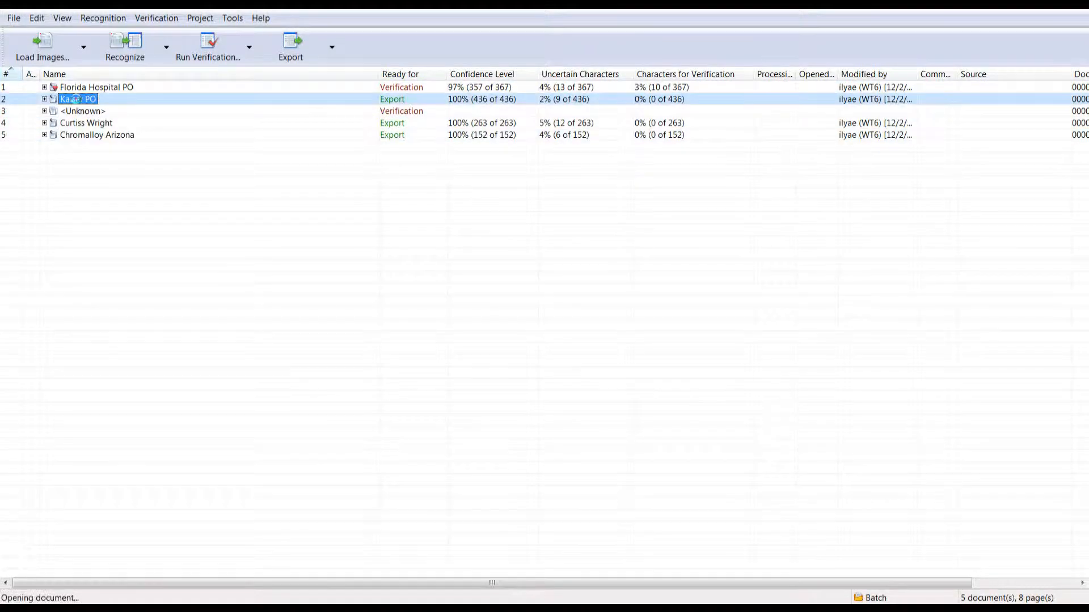
{"action": "double_click", "coordinate": [77, 99]}
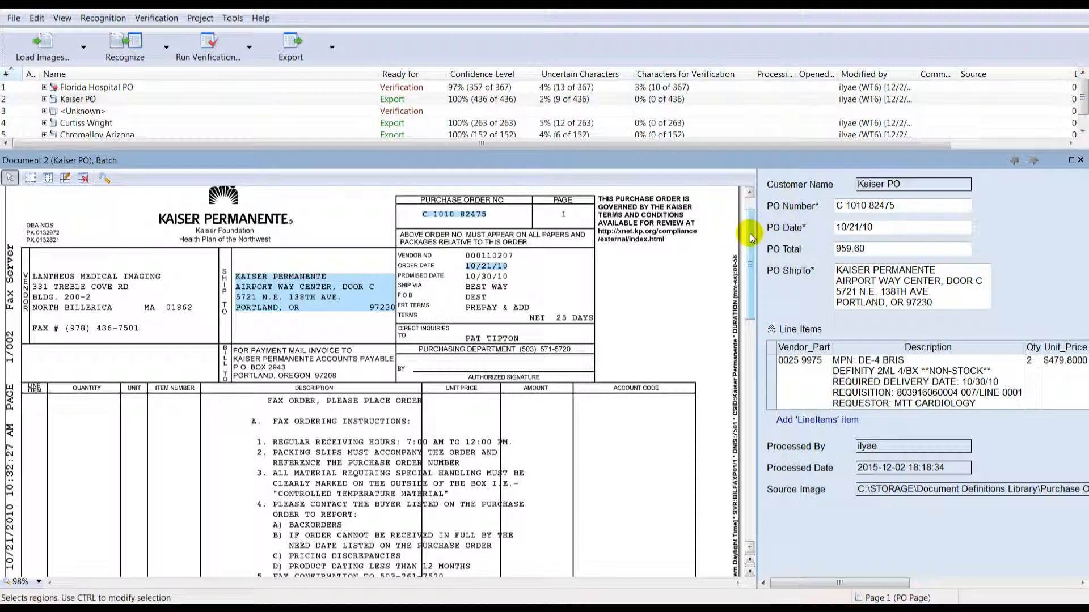
{"action": "scroll", "scroll_direction": "down", "scroll_amount": 3}
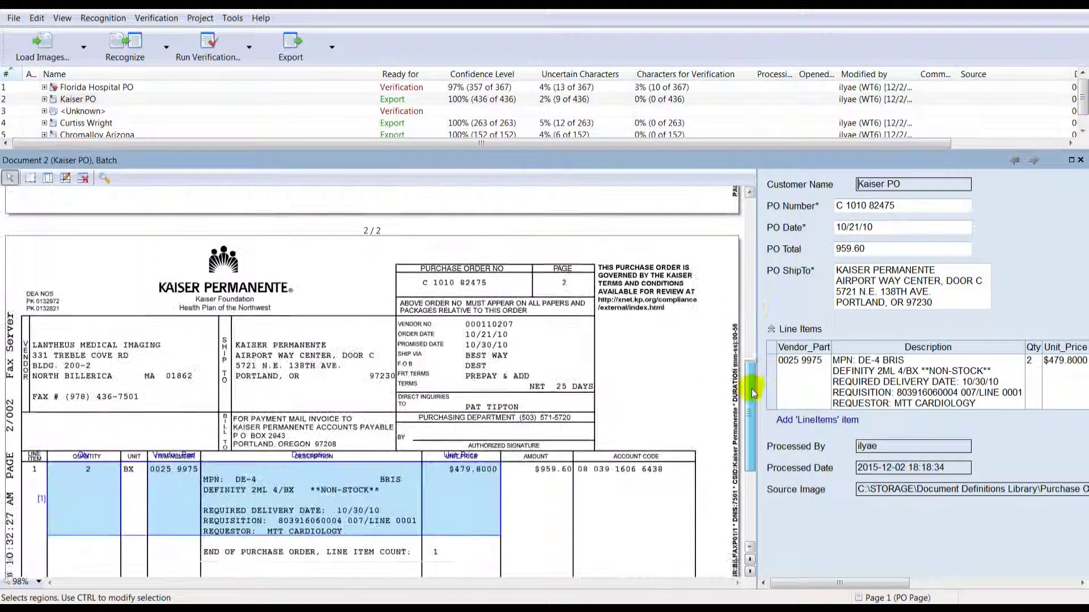
{"action": "scroll", "scroll_direction": "down", "scroll_amount": 3}
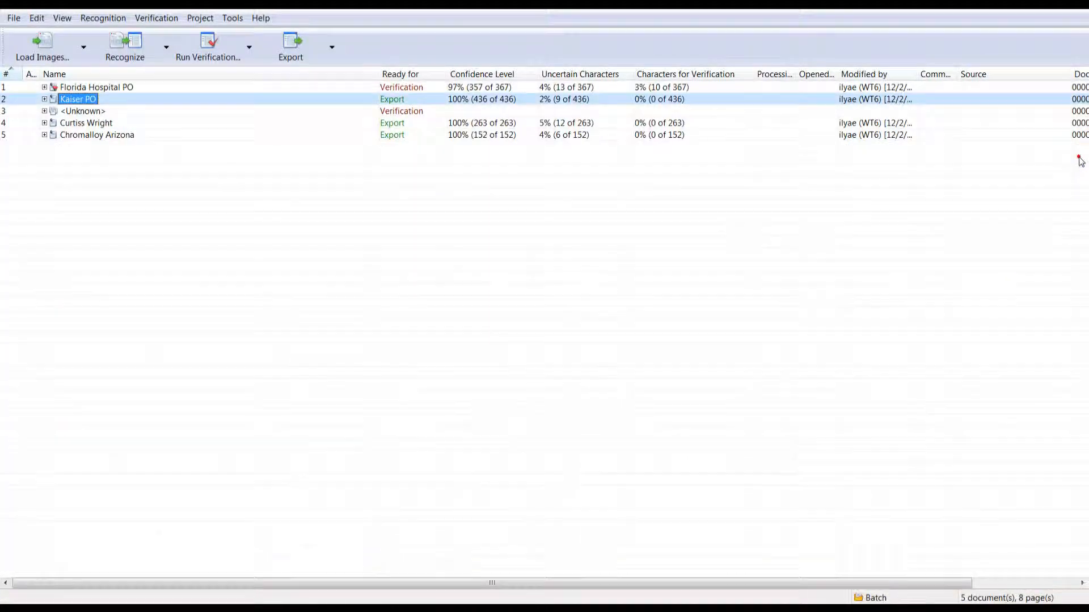
Step: Select the Florida Hospital PO and Unknown documents for verification
{"action": "left_click", "coordinate": [97, 87]}
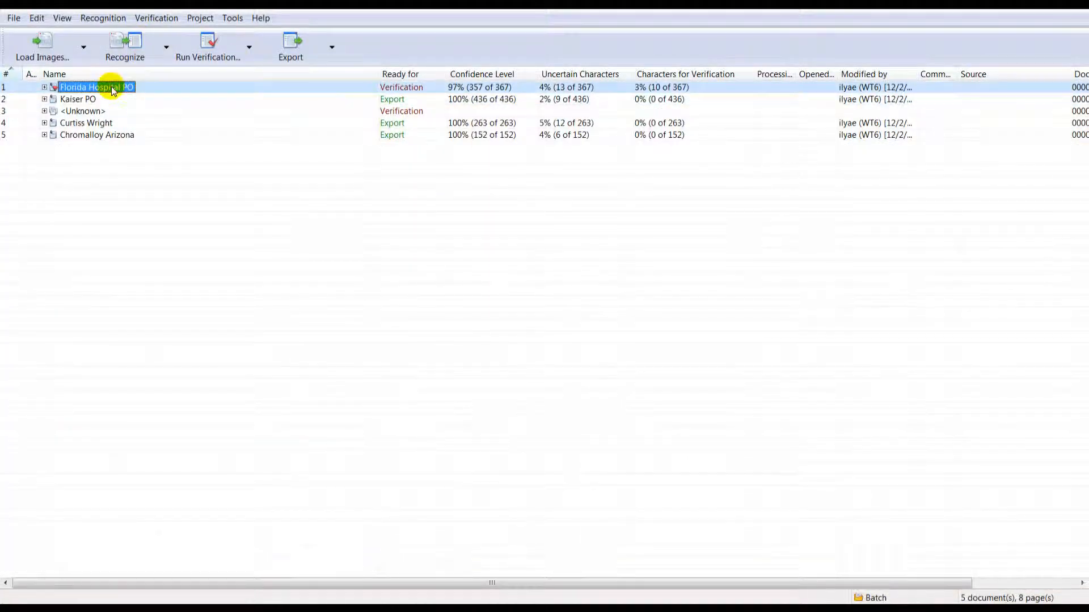
{"action": "left_click", "coordinate": [83, 111]}
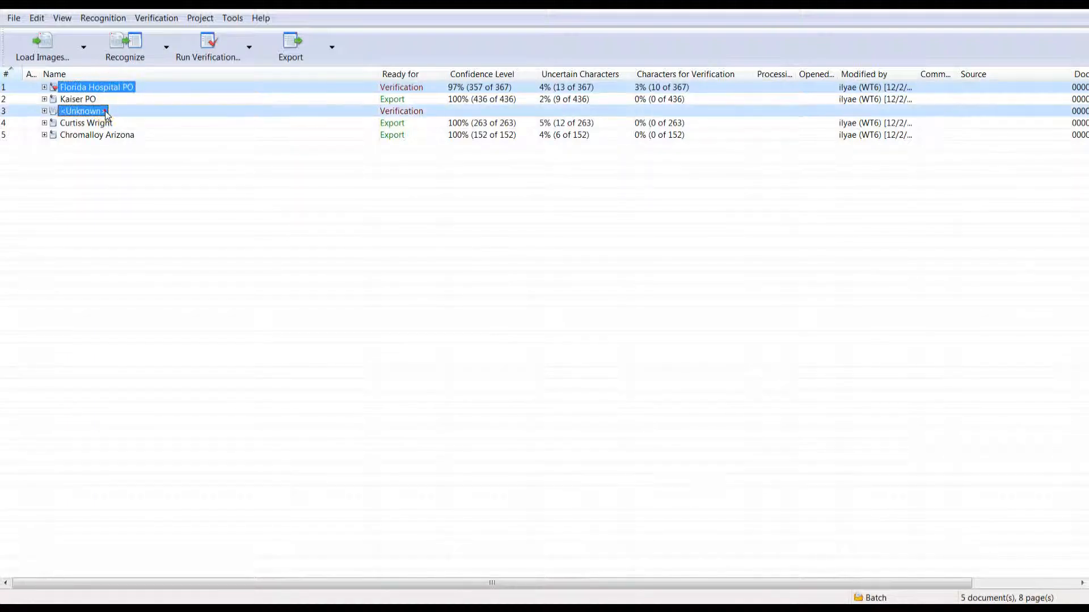
{"action": "left_click", "coordinate": [249, 47]}
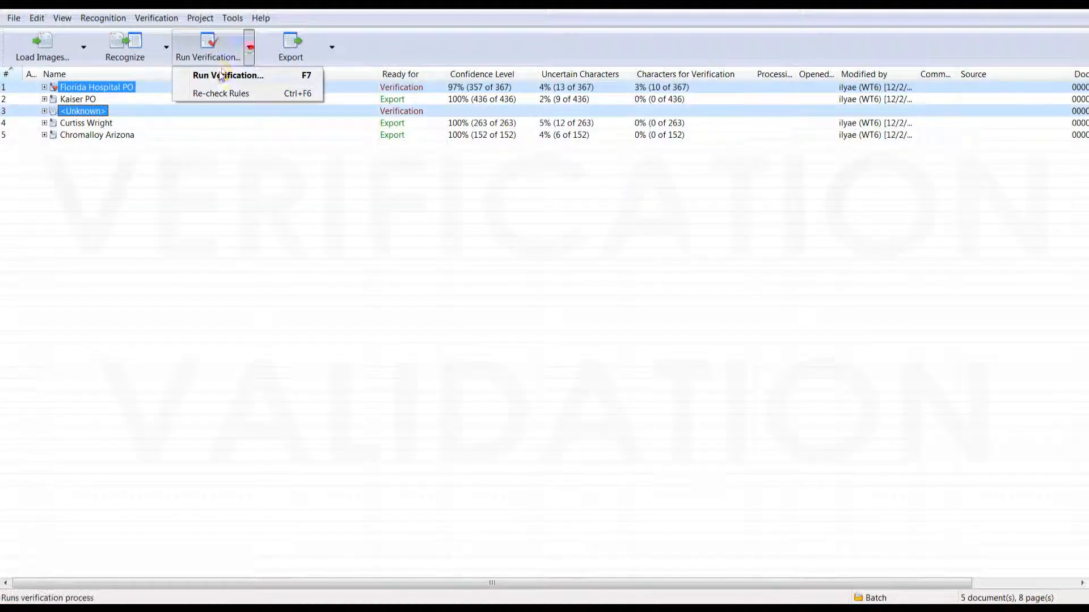
Step: Confirm the 0 and E character groups and the Unit_Price field, then dismiss the completion notice
{"action": "left_click", "coordinate": [228, 75]}
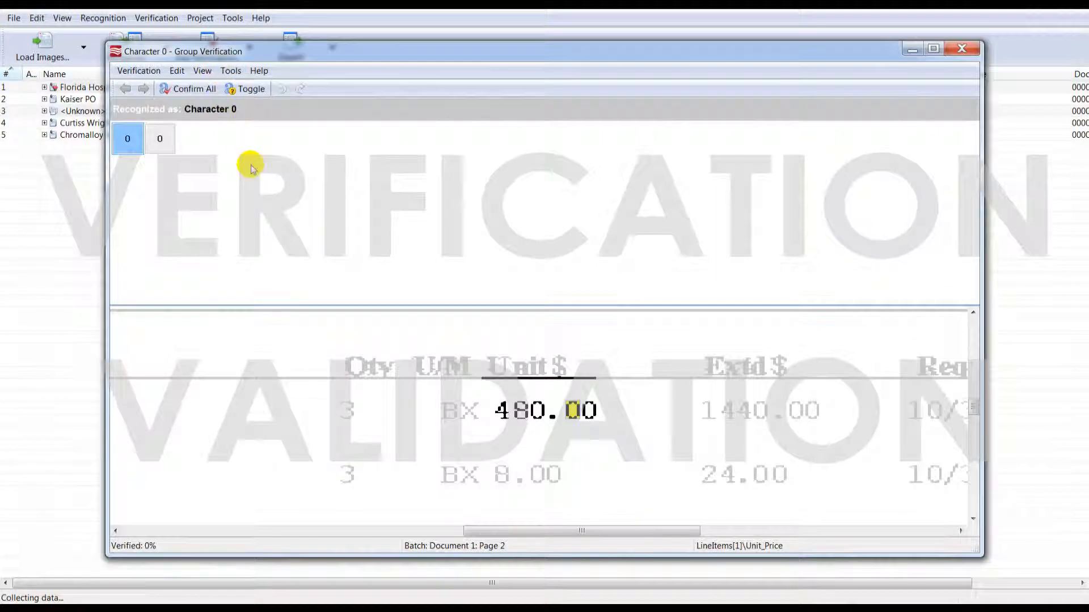
{"action": "left_click", "coordinate": [142, 88]}
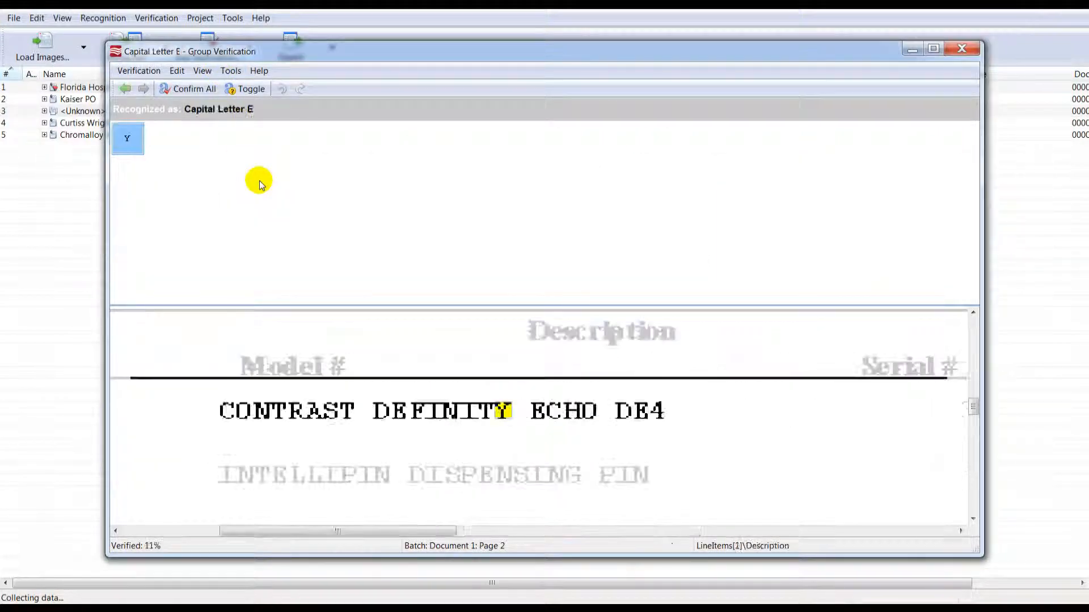
{"action": "left_click", "coordinate": [128, 138]}
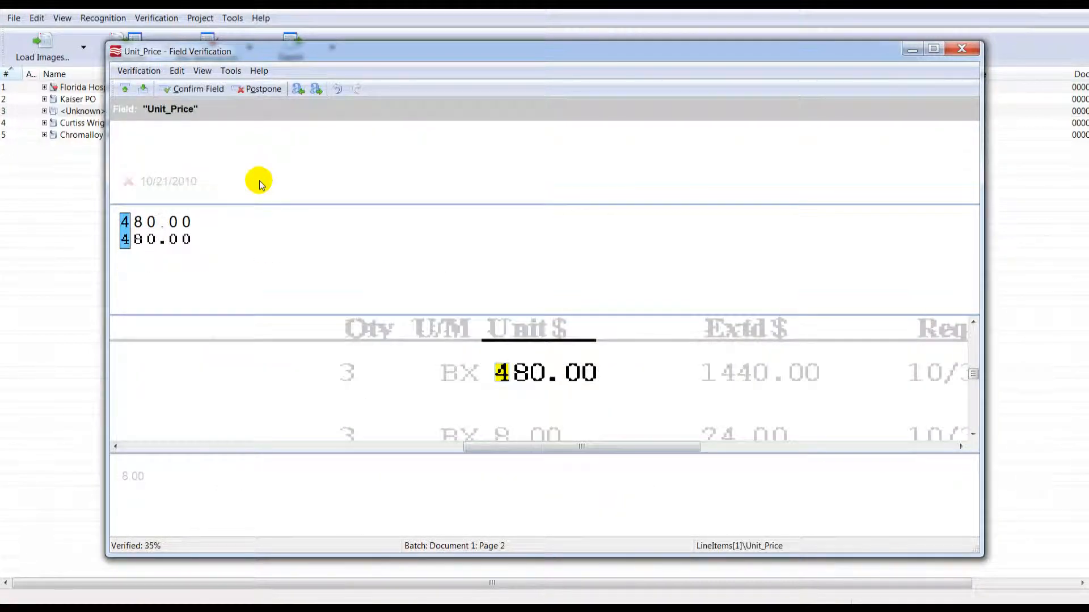
{"action": "left_click", "coordinate": [197, 89]}
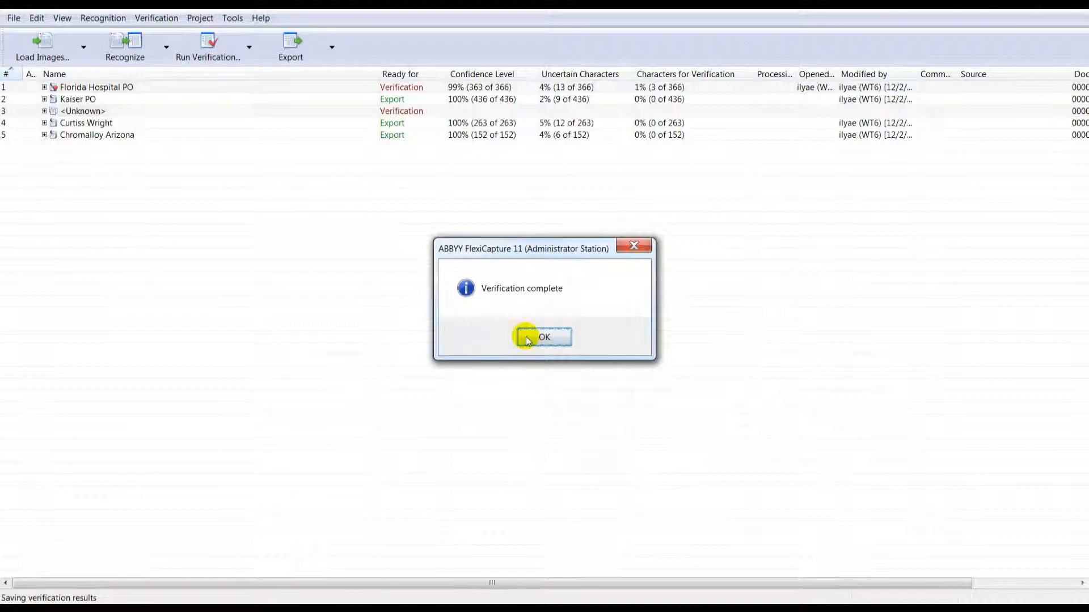
{"action": "left_click", "coordinate": [543, 337]}
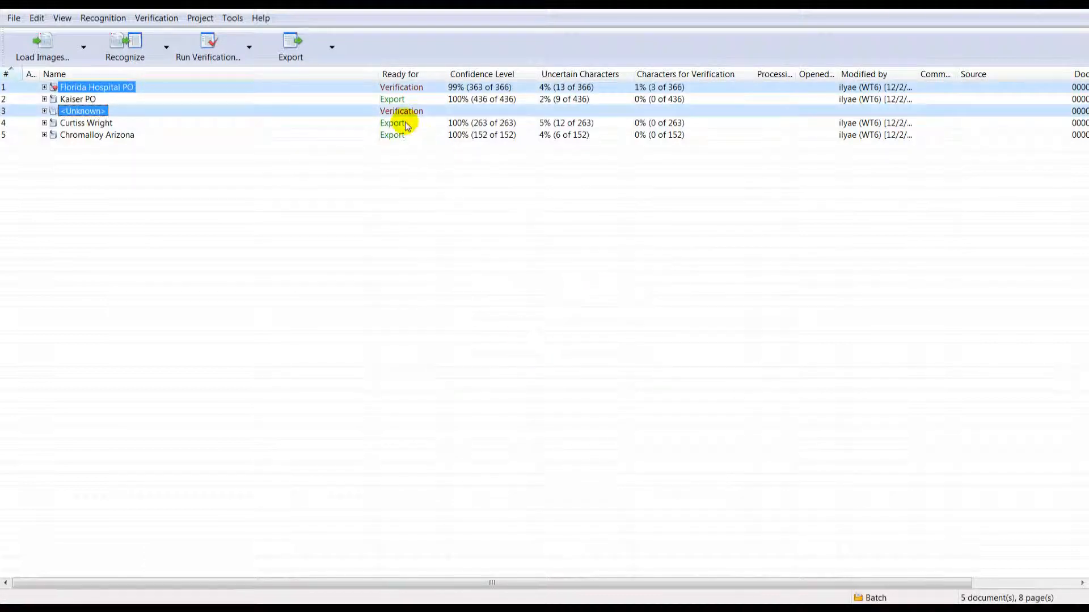
Step: Fill in Florida Hospital PO's total and Qty column, then close the document
{"action": "double_click", "coordinate": [96, 86]}
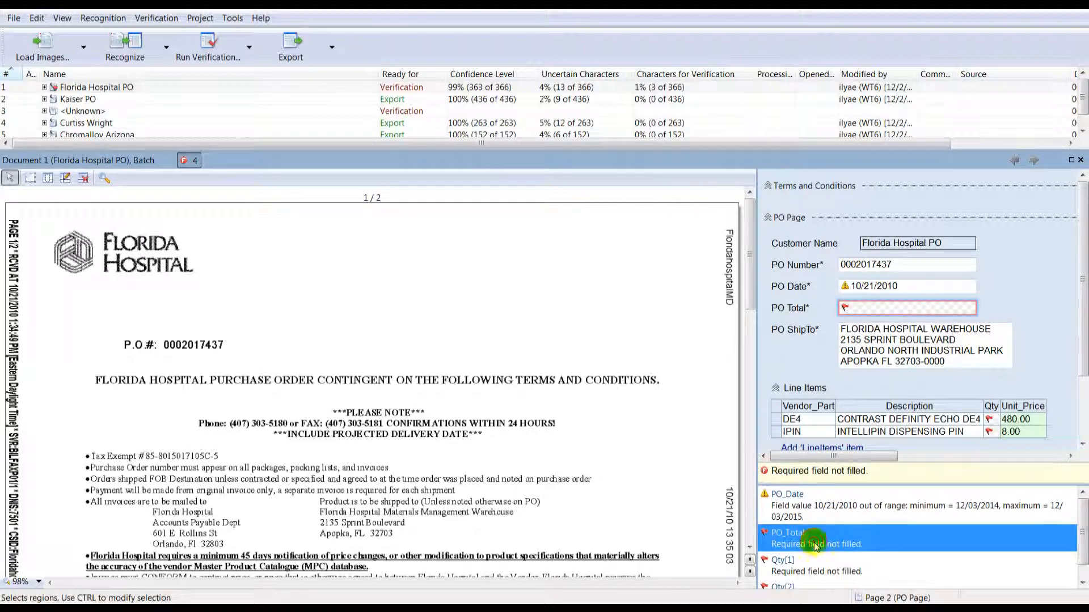
{"action": "scroll", "scroll_direction": "down", "scroll_amount": 3}
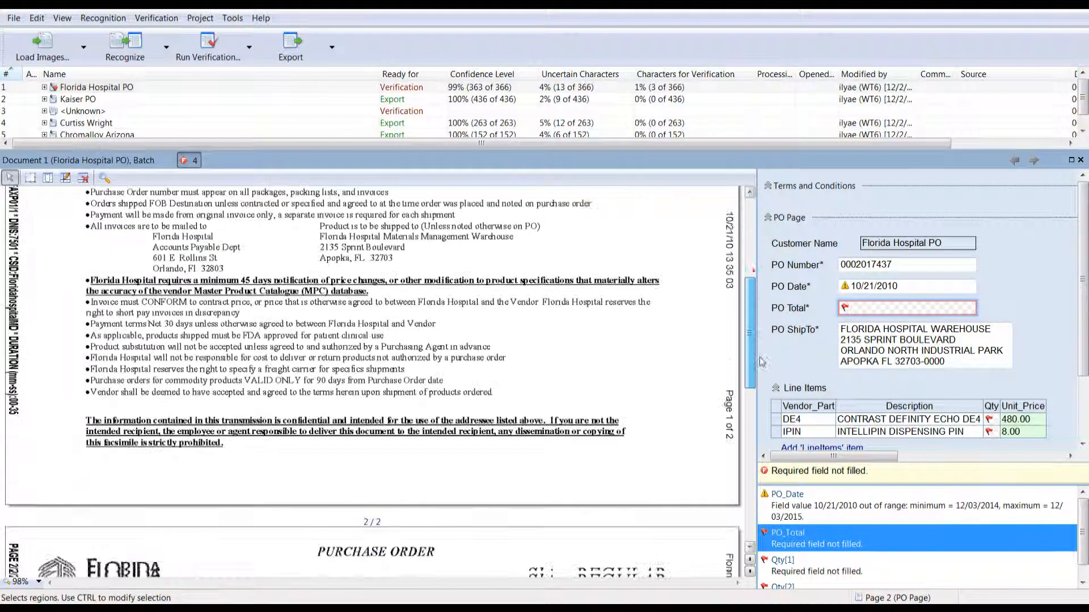
{"action": "scroll", "scroll_direction": "down", "scroll_amount": 3}
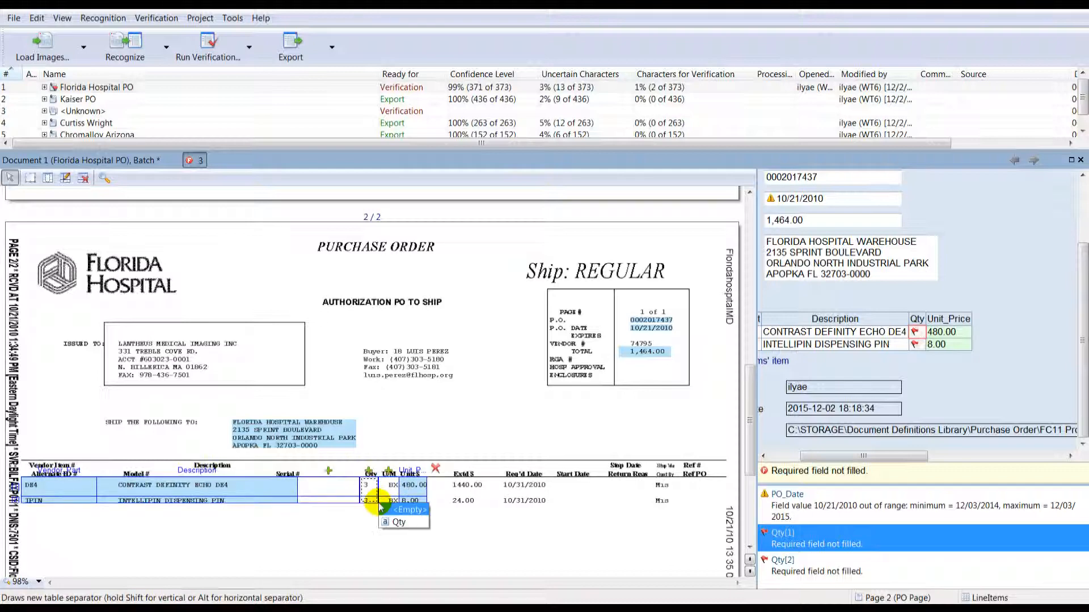
{"action": "left_click", "coordinate": [399, 522]}
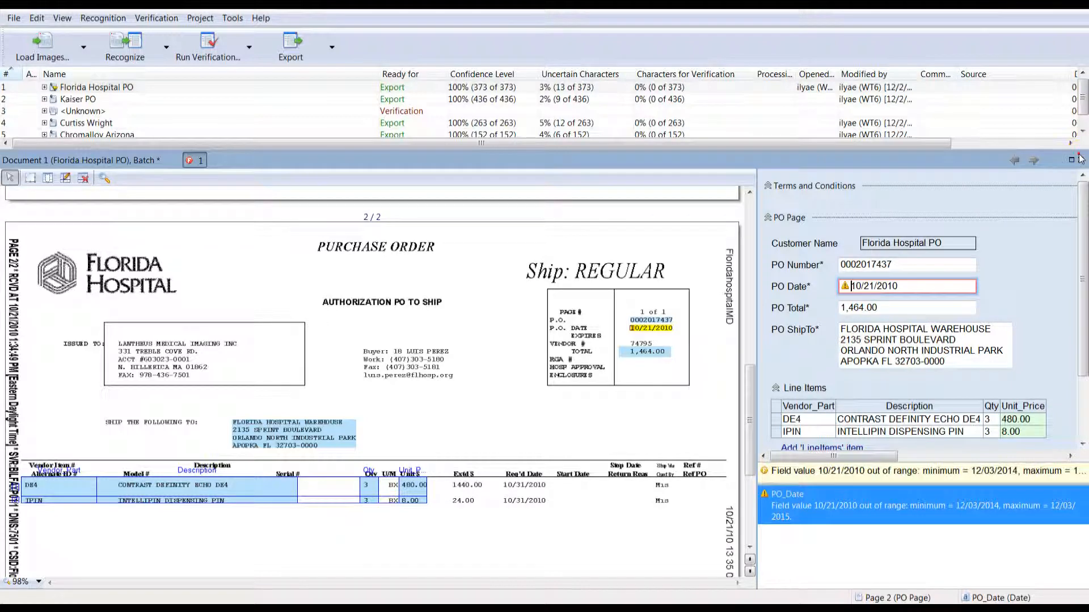
{"action": "left_click", "coordinate": [1080, 160]}
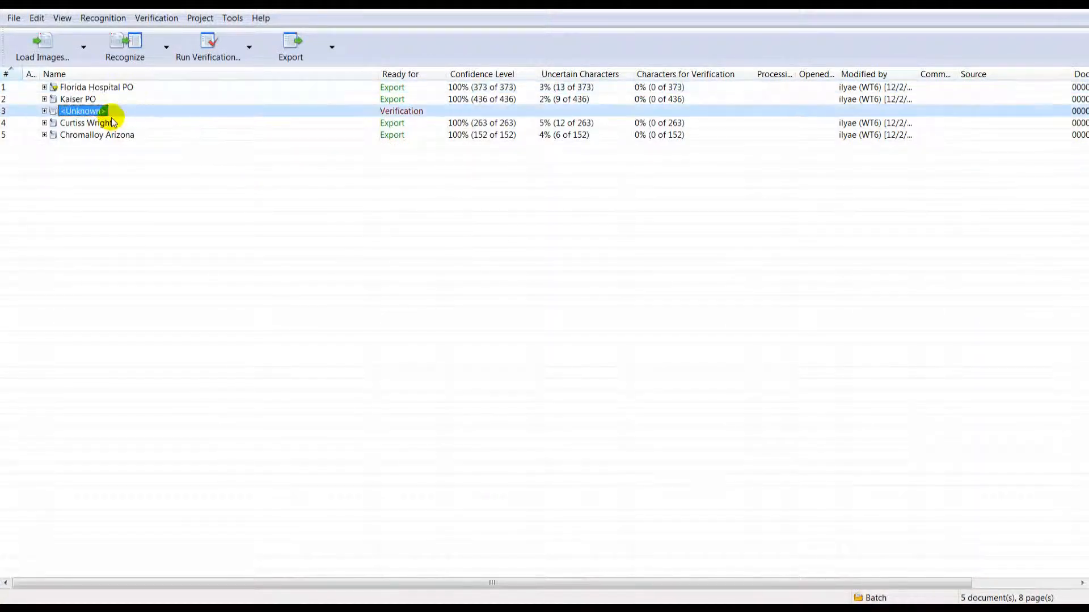
Step: Match the Unknown document to the Generic PO definition with recognition after matching
{"action": "right_click", "coordinate": [84, 112]}
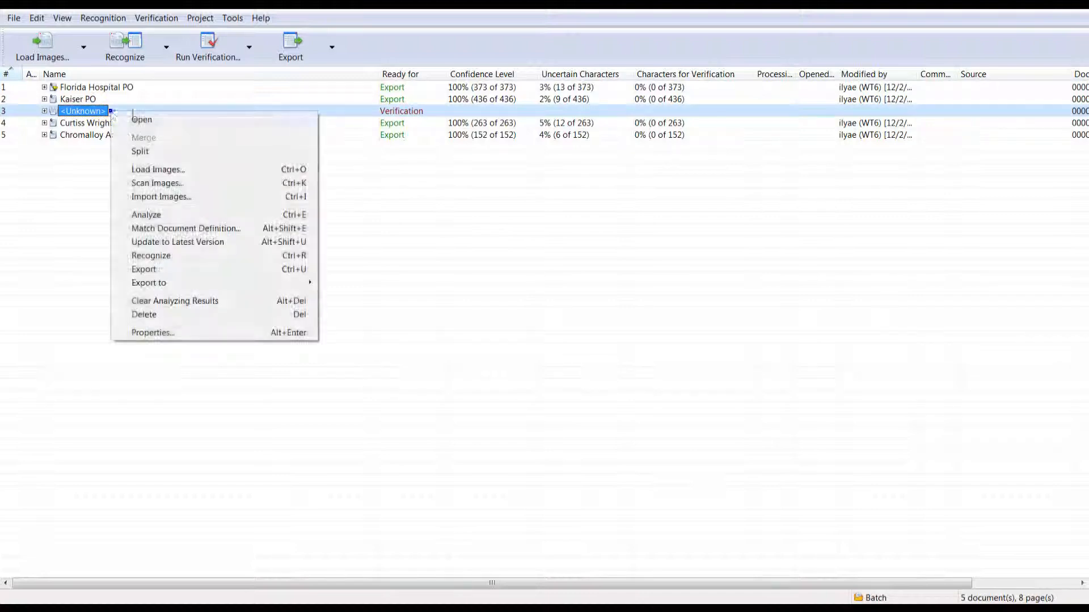
{"action": "left_click", "coordinate": [185, 228]}
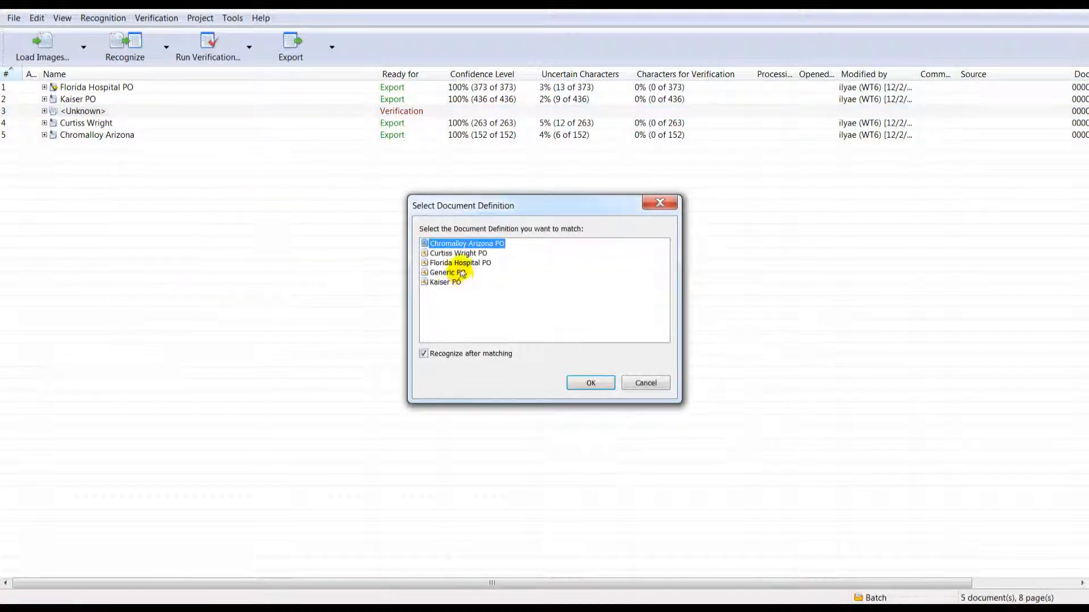
{"action": "left_click", "coordinate": [590, 383]}
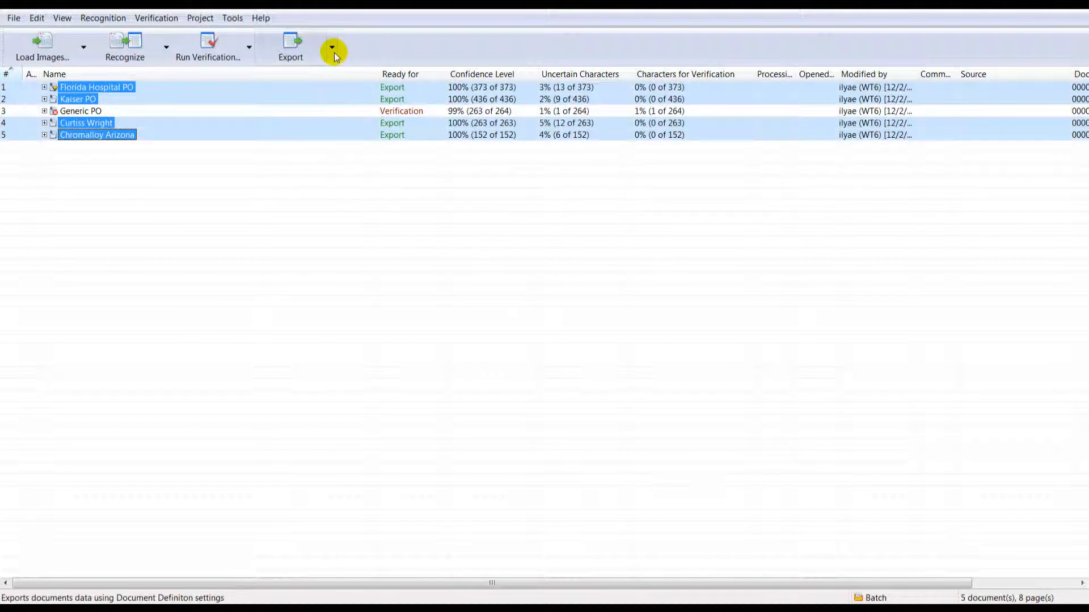
Step: Open the Export dropdown to list the available export destinations
{"action": "left_click", "coordinate": [331, 46]}
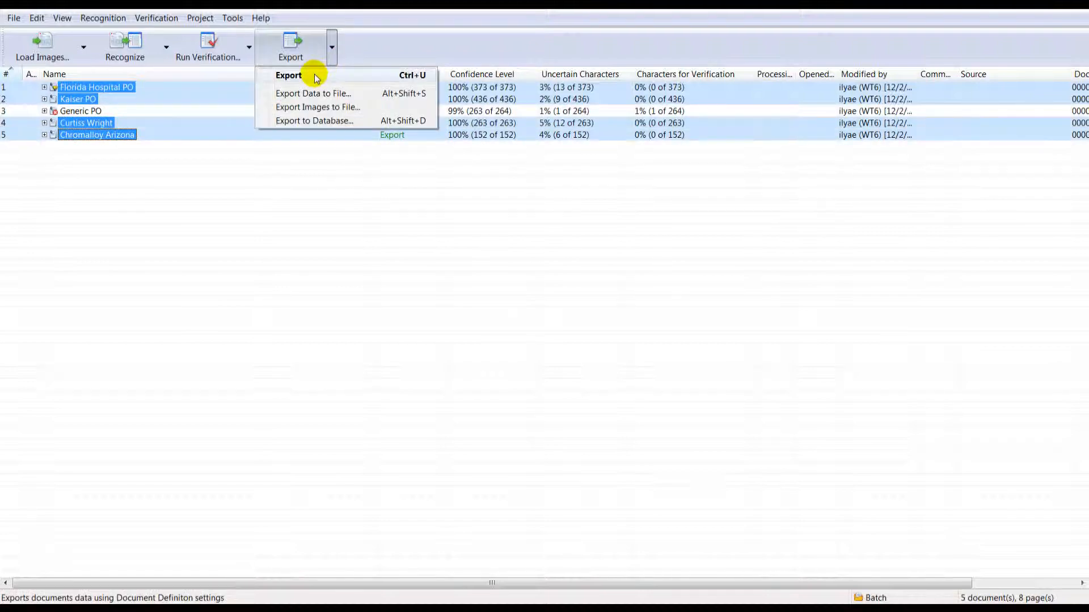
{"action": "mouse_move", "coordinate": [316, 108]}
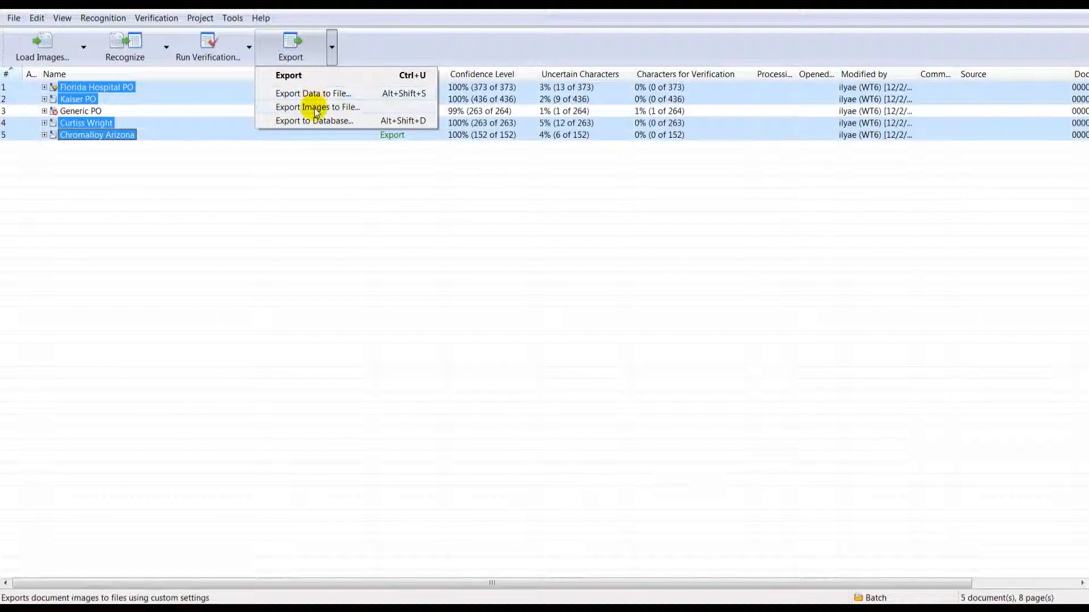
{"action": "mouse_move", "coordinate": [314, 120]}
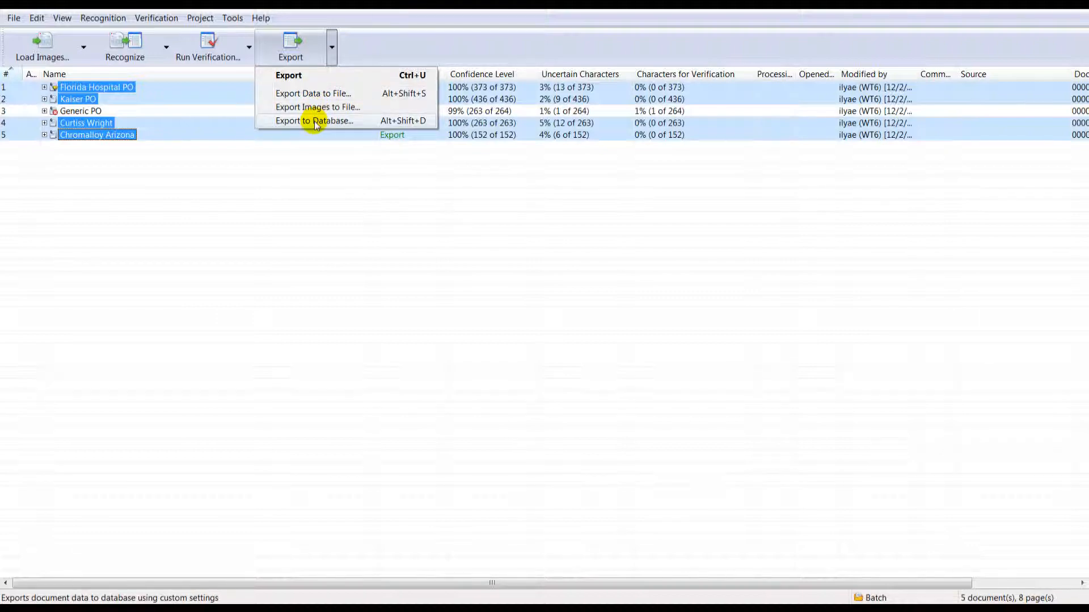
{"action": "mouse_move", "coordinate": [319, 173]}
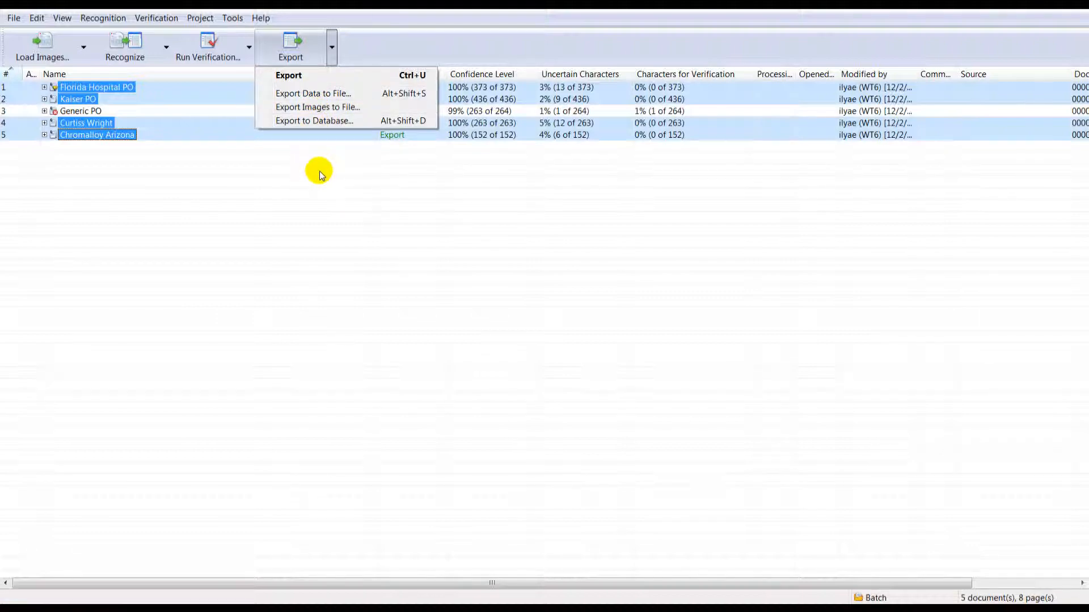